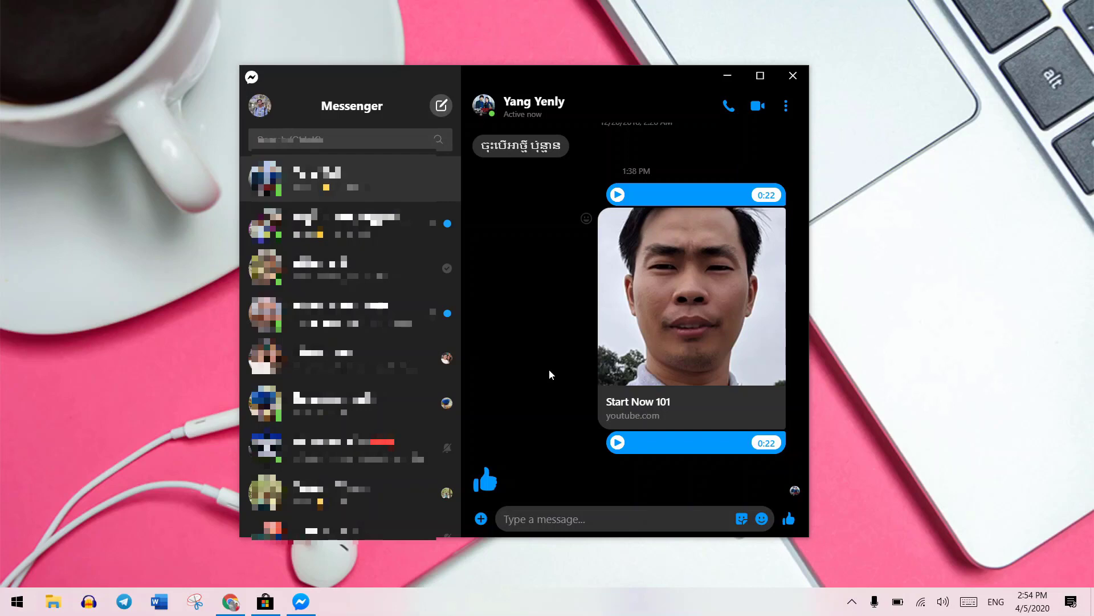
- Open the Mac App Store listing for Messenger in Chrome
click(691, 298)
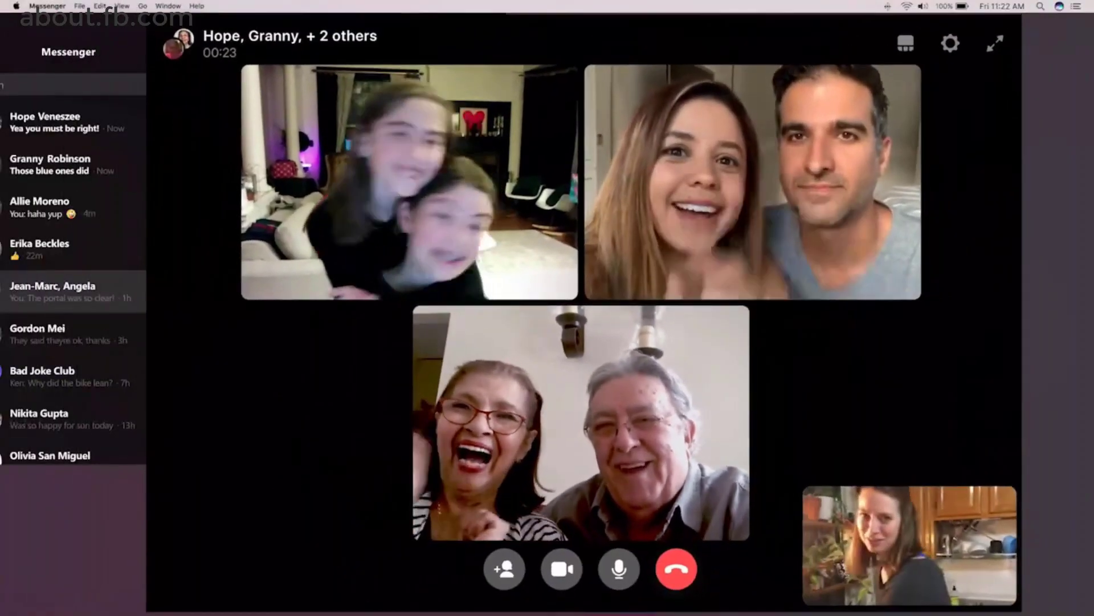
click(675, 569)
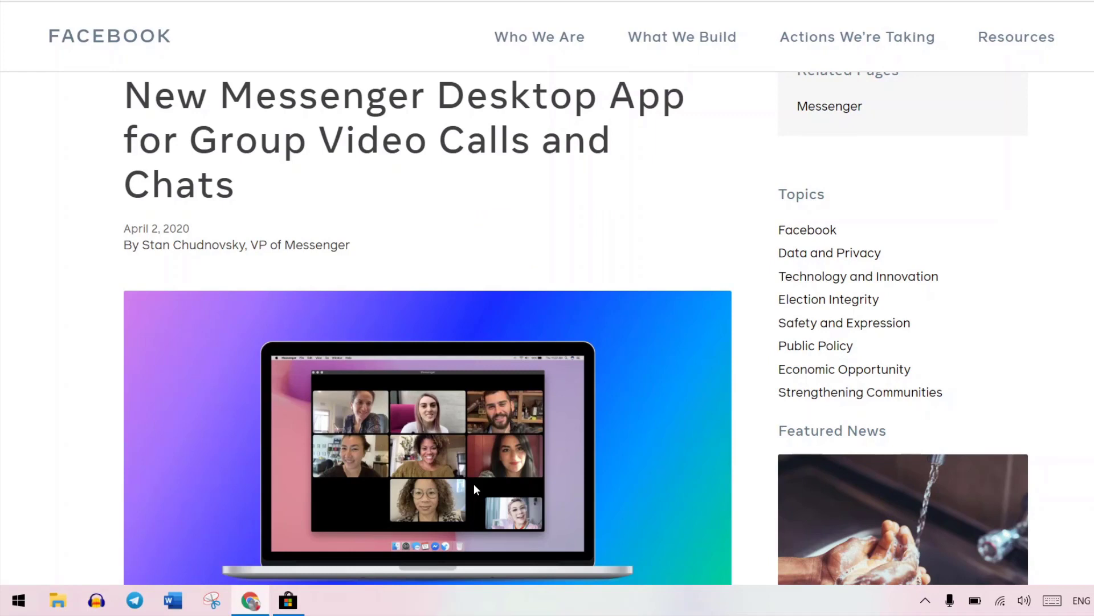
click(17, 600)
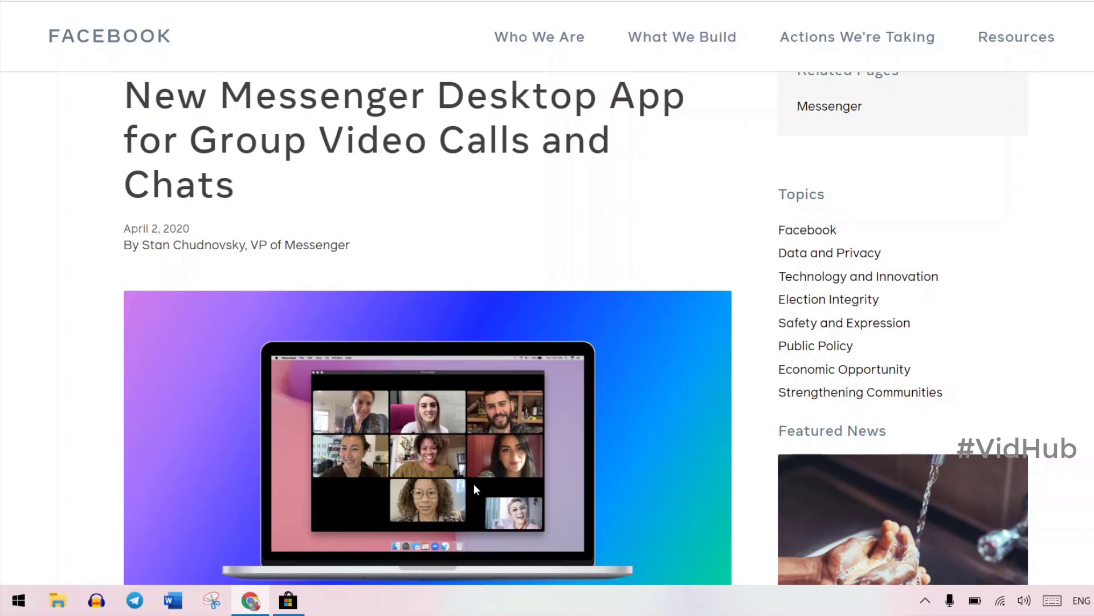
mouse_move(485, 476)
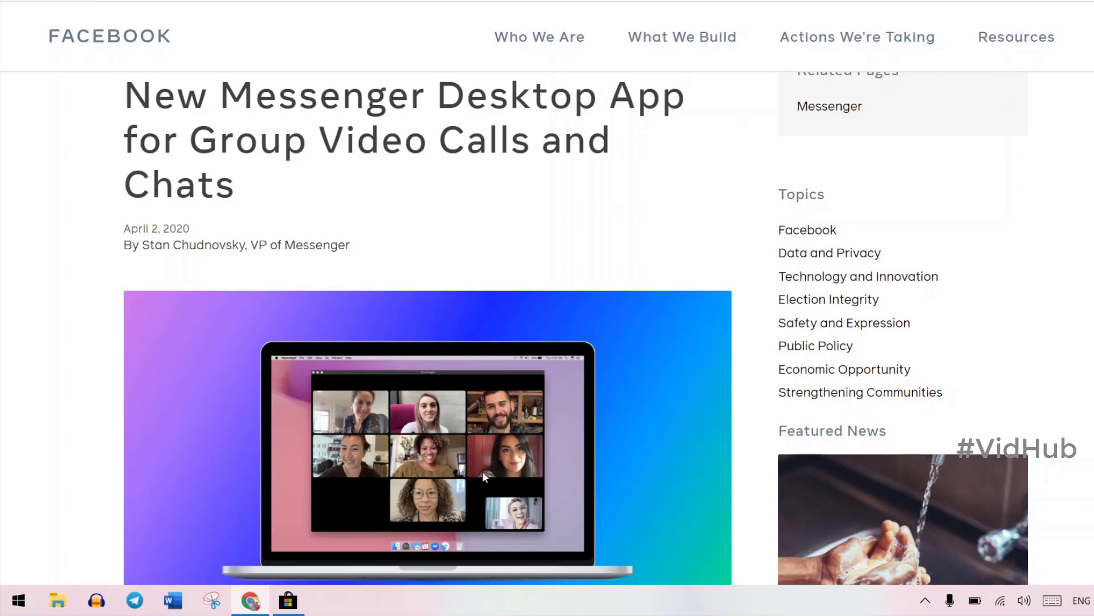
- Scroll through the article's highlights, then switch to the Get Messenger – Microsoft Store tab
scroll(down, 3)
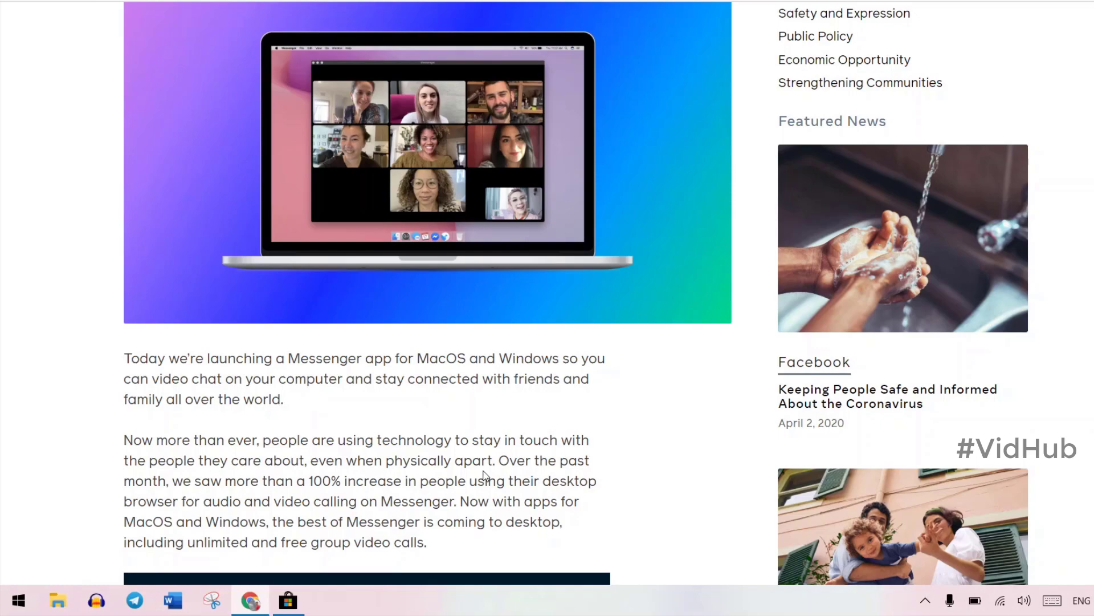
scroll(down, 3)
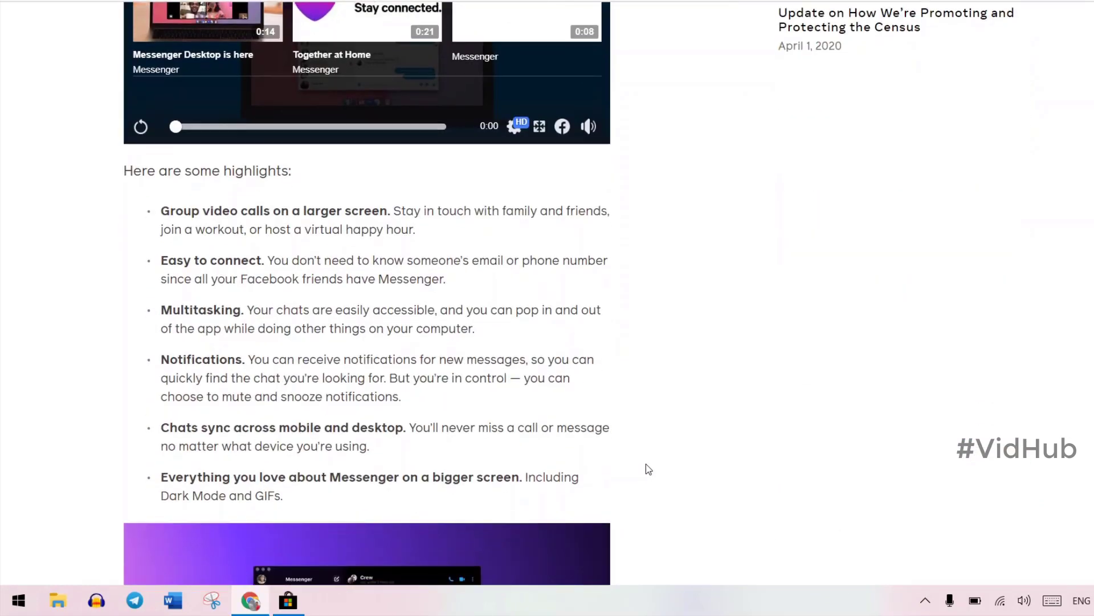
scroll(down, 3)
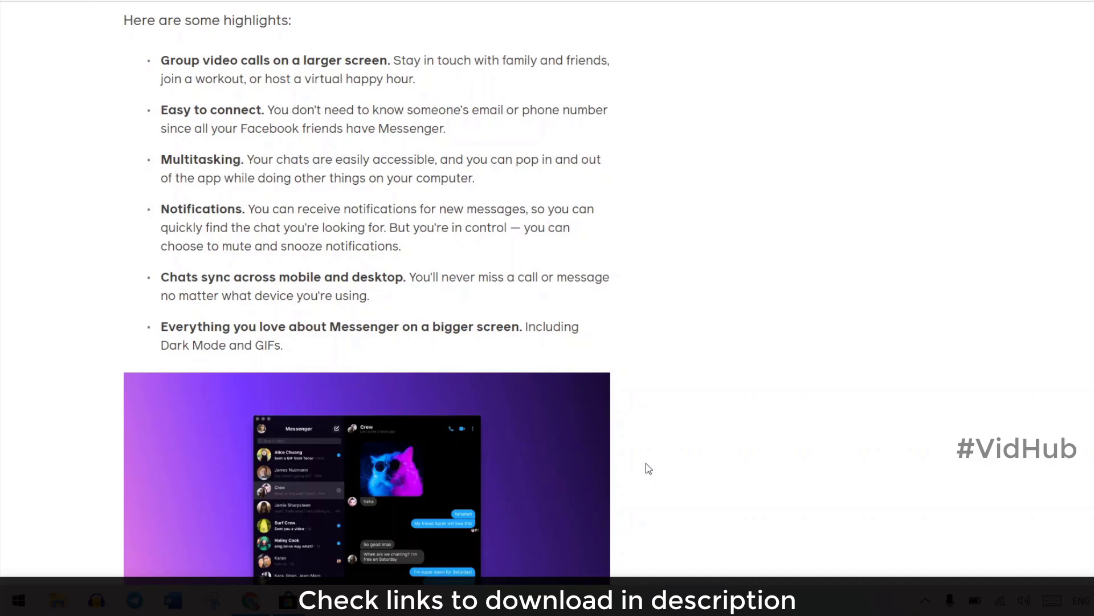
mouse_move(646, 466)
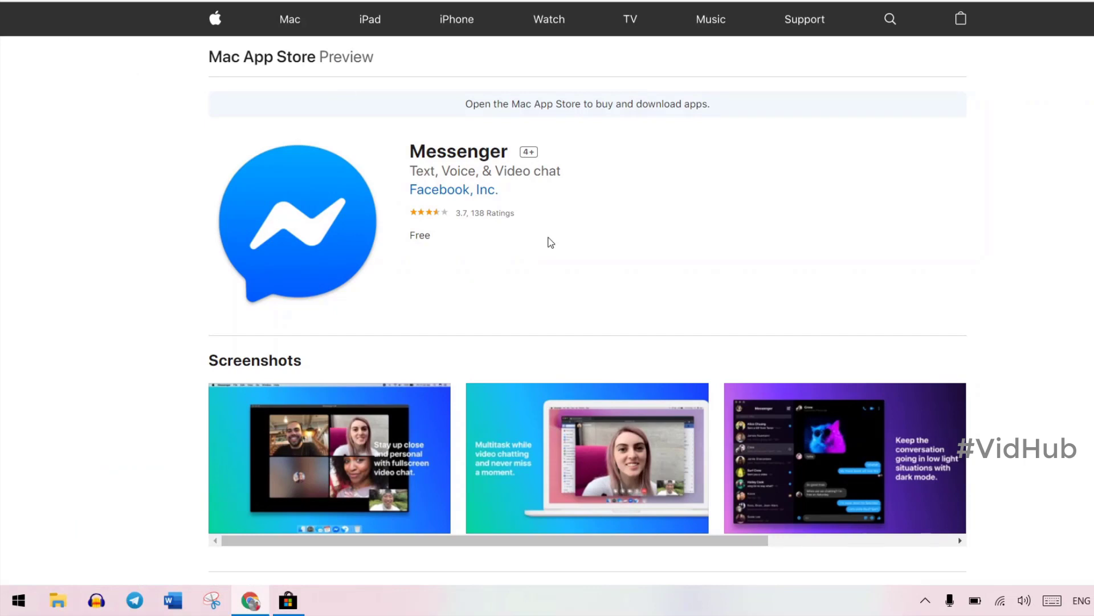
click(600, 12)
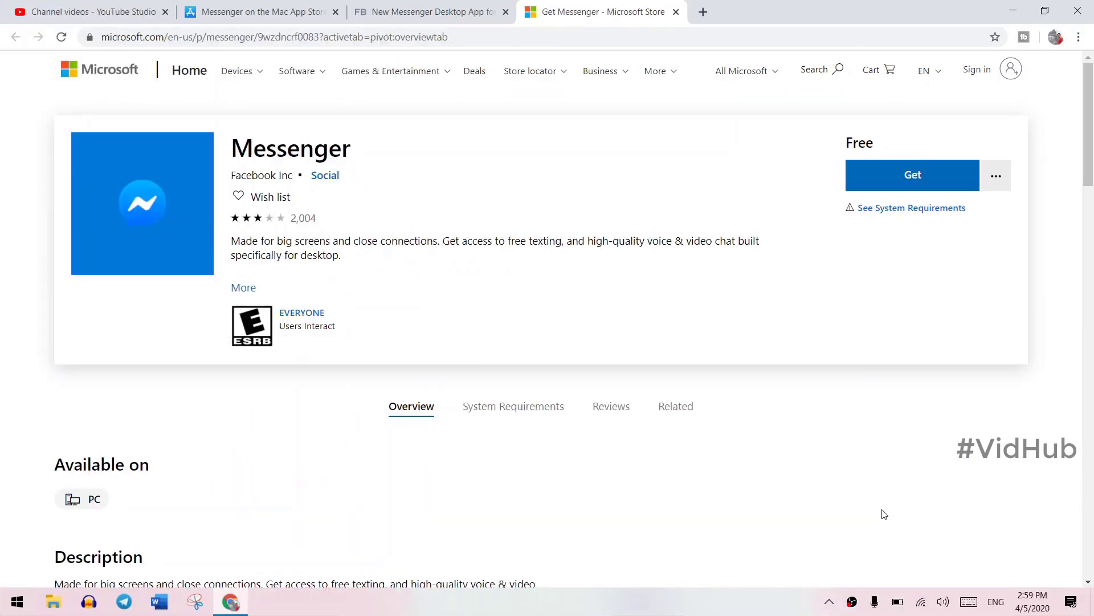
mouse_move(912, 178)
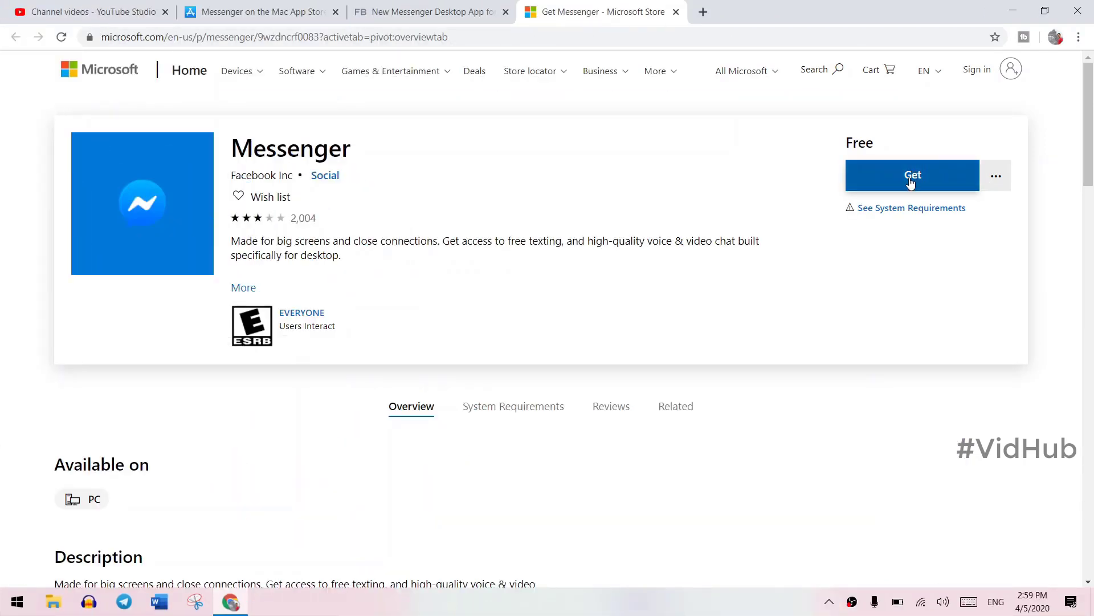
- Get the free Messenger app and allow the page to open Microsoft Store
click(912, 175)
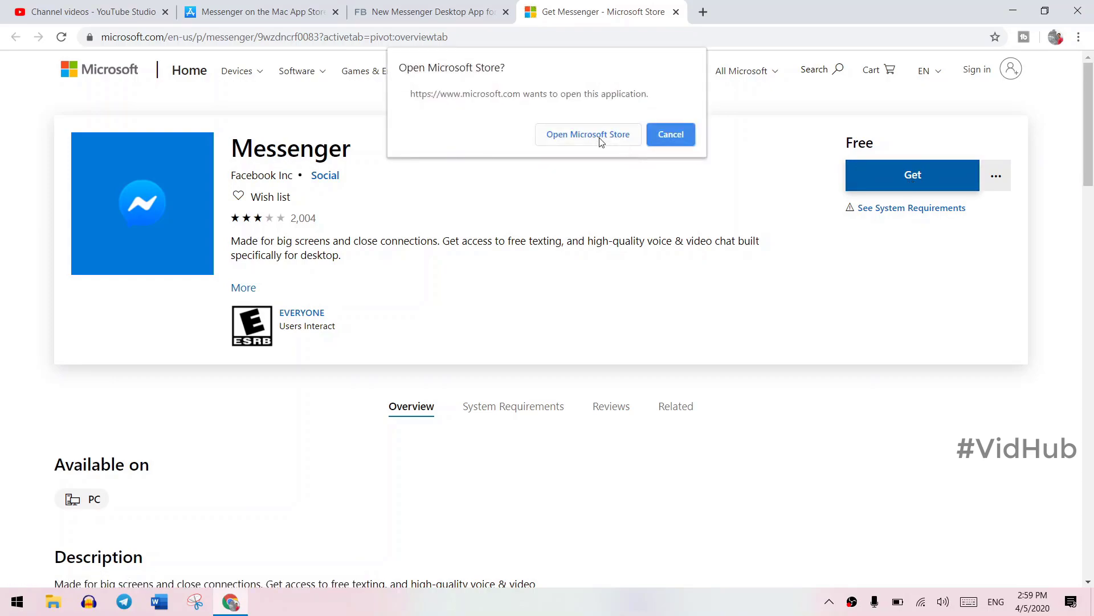
click(588, 134)
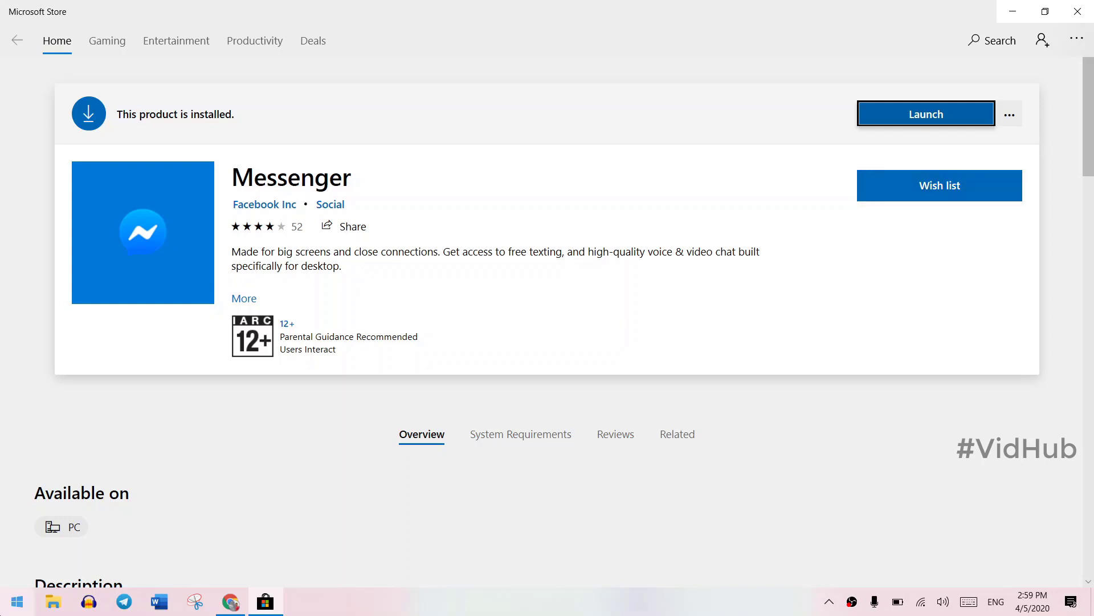
- Enter 'mes' to bring up Messenger and launch it to its welcome screen
text(mes)
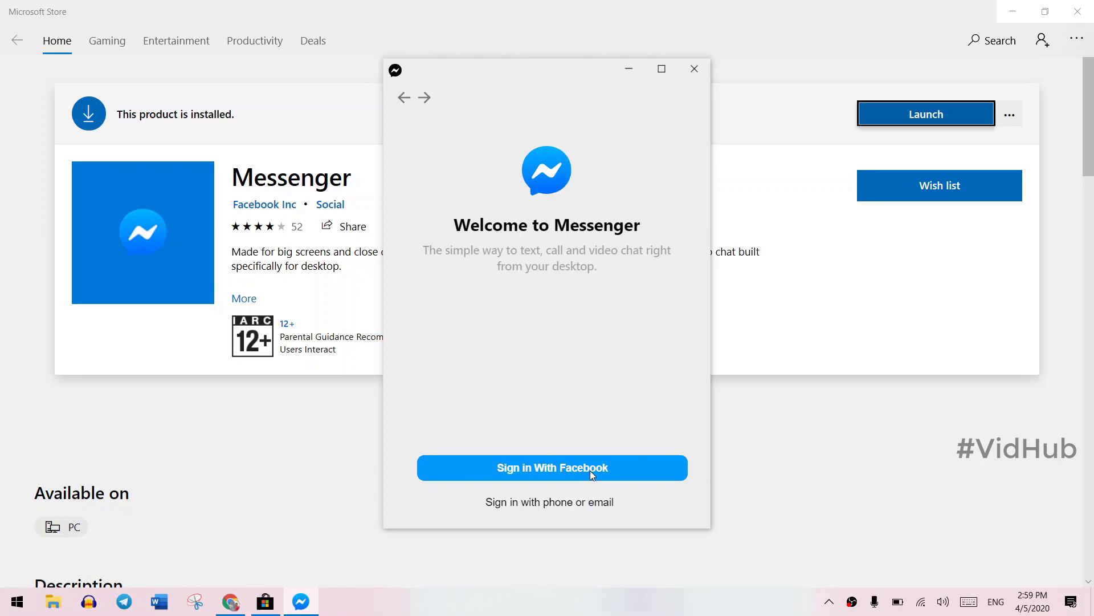
mouse_move(602, 461)
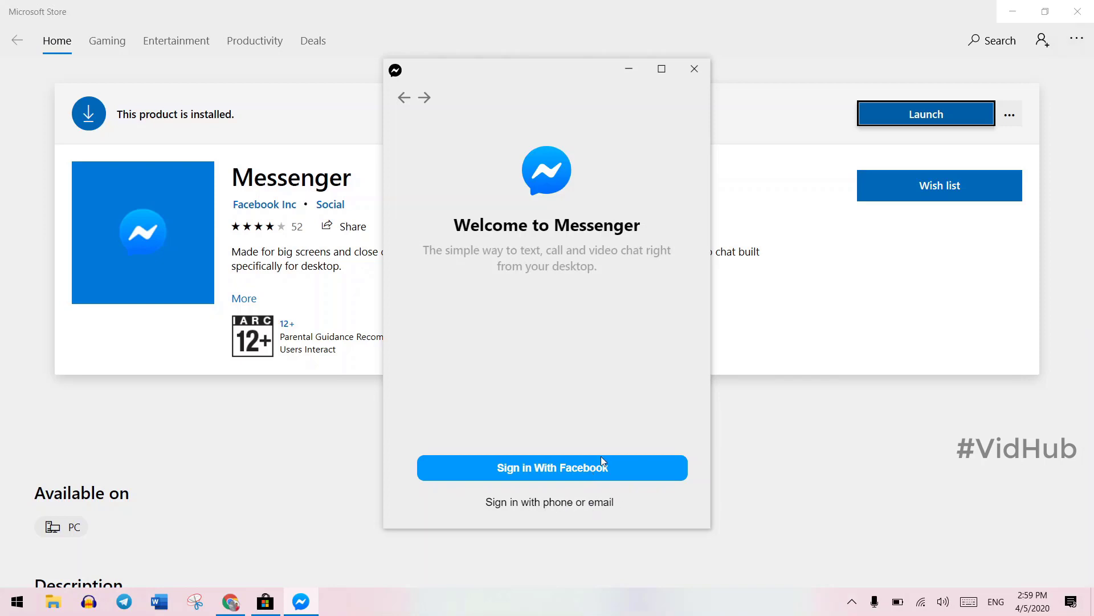
- Choose Sign in With Facebook on the Messenger welcome screen
click(551, 468)
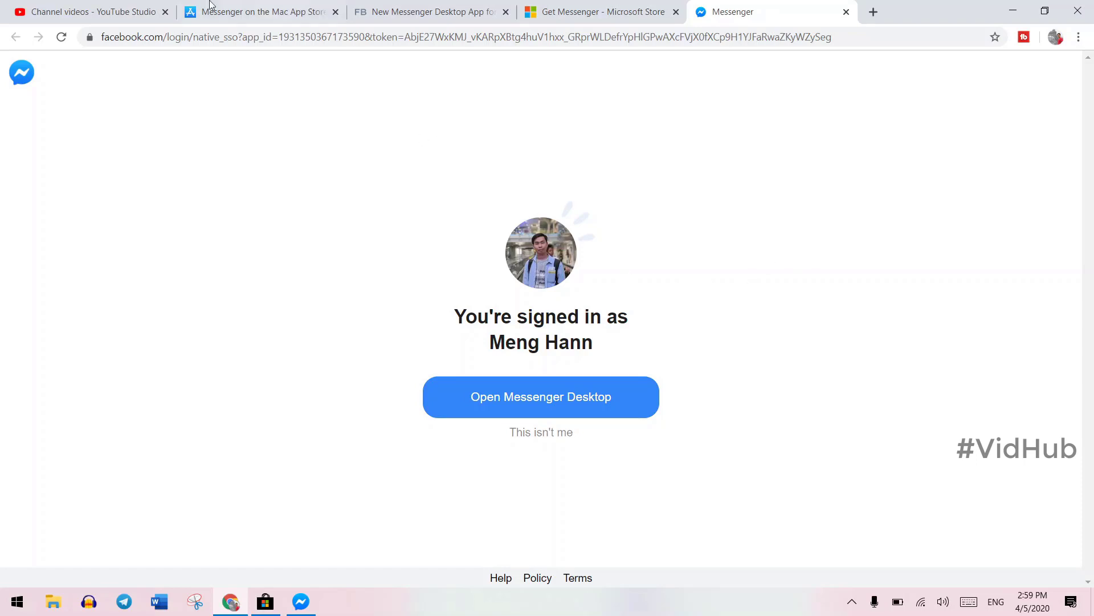
- Continue as the signed-in Facebook account and allow Chrome to open Messenger Desktop
click(541, 397)
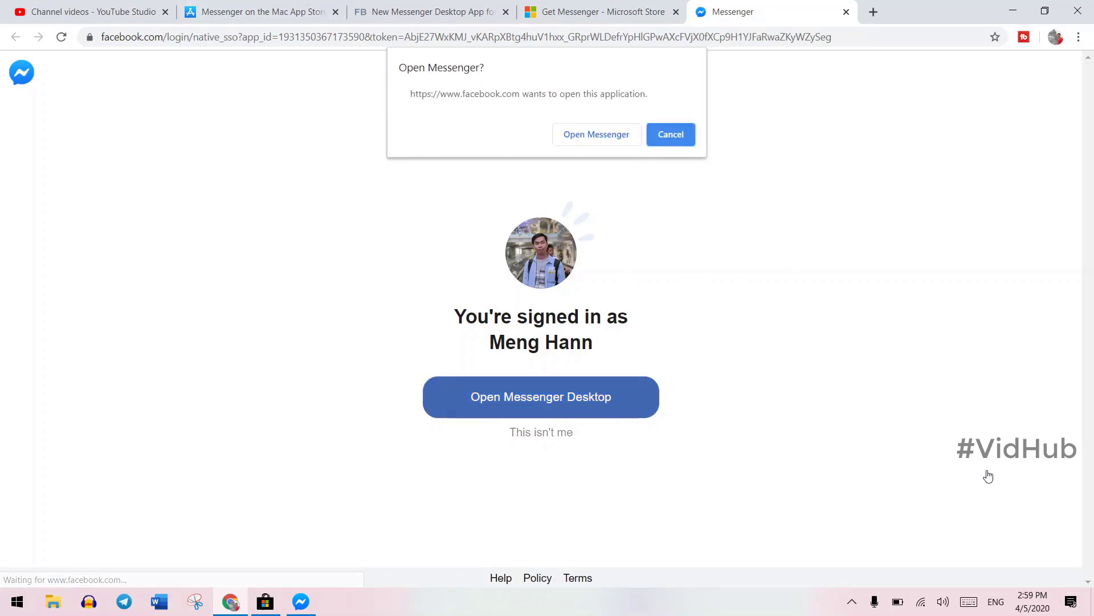
click(597, 134)
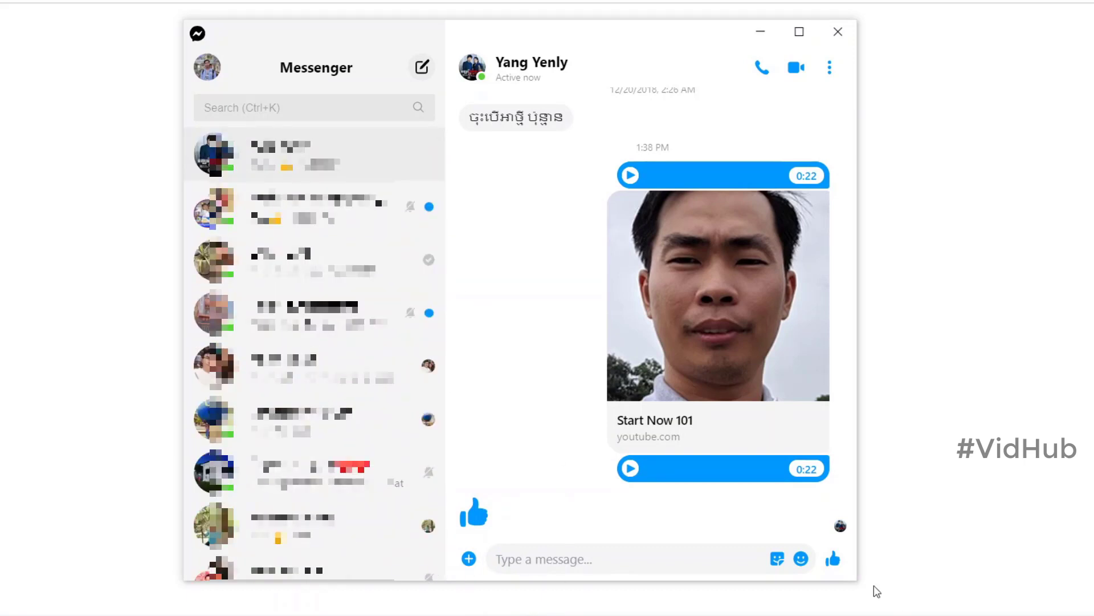
click(777, 559)
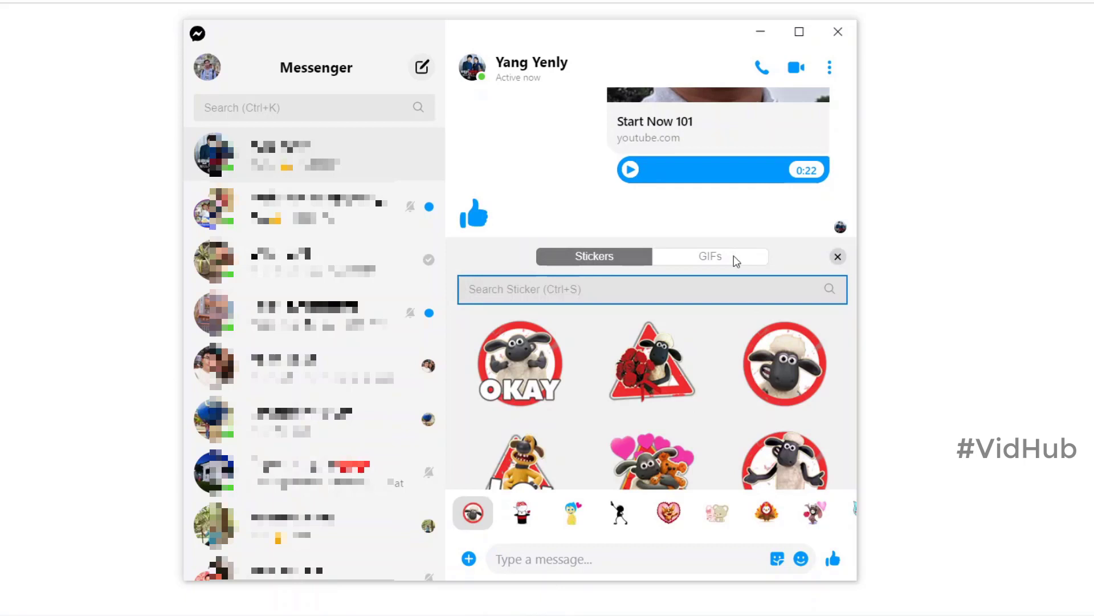
mouse_move(469, 558)
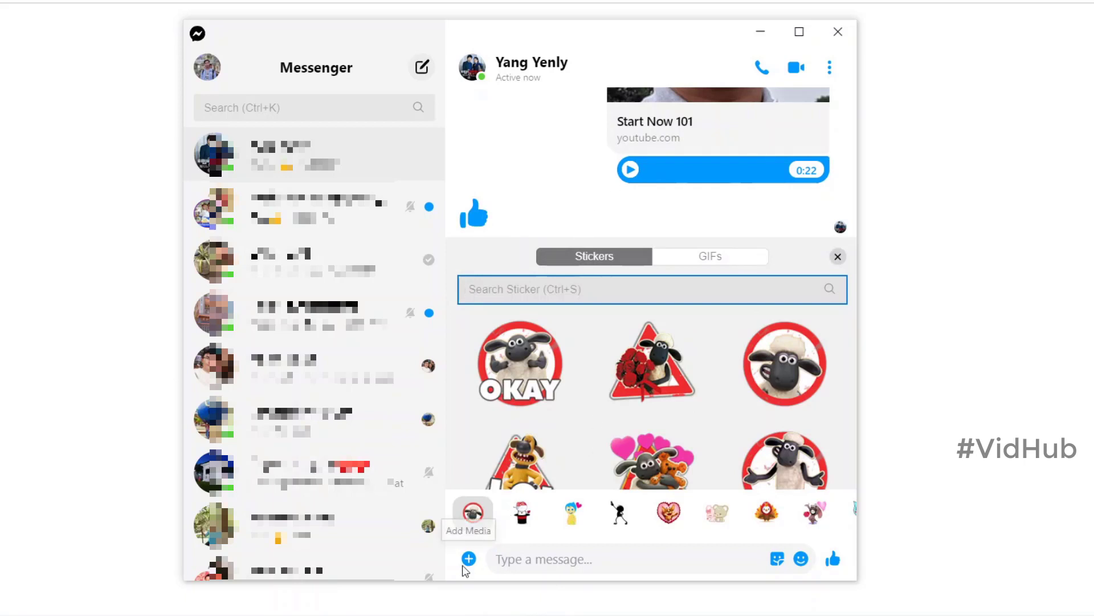
click(468, 559)
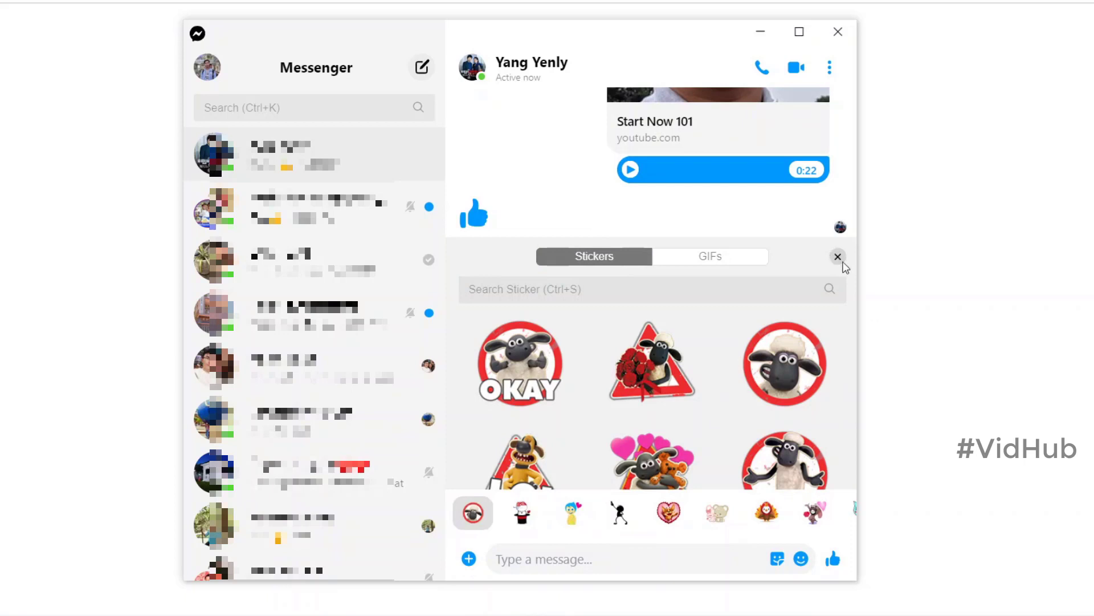
click(838, 257)
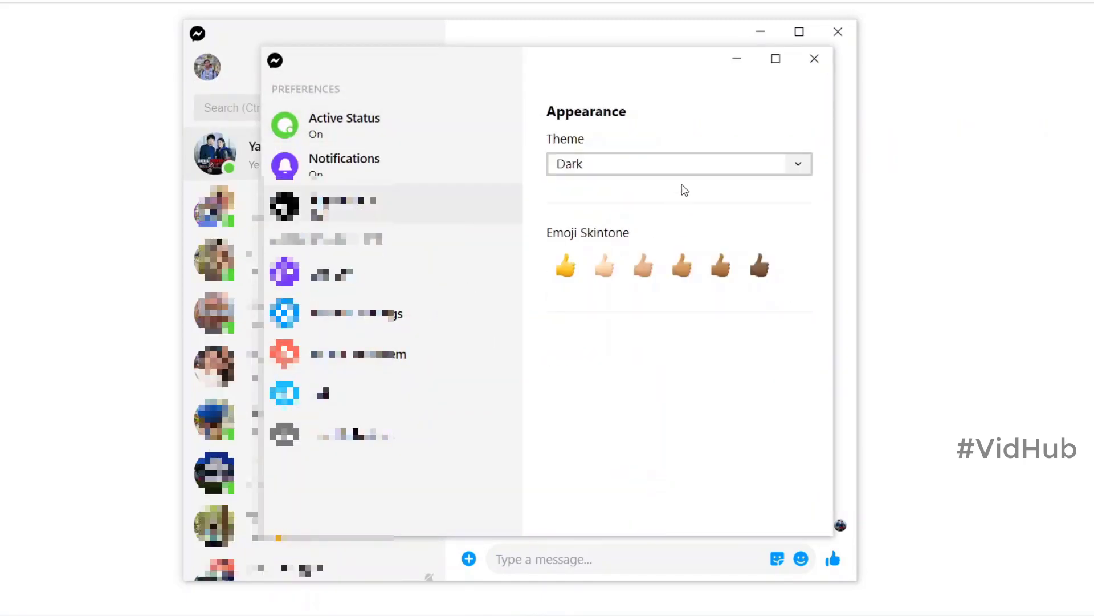
- Set the Appearance theme to High Contrast and close Preferences
click(678, 164)
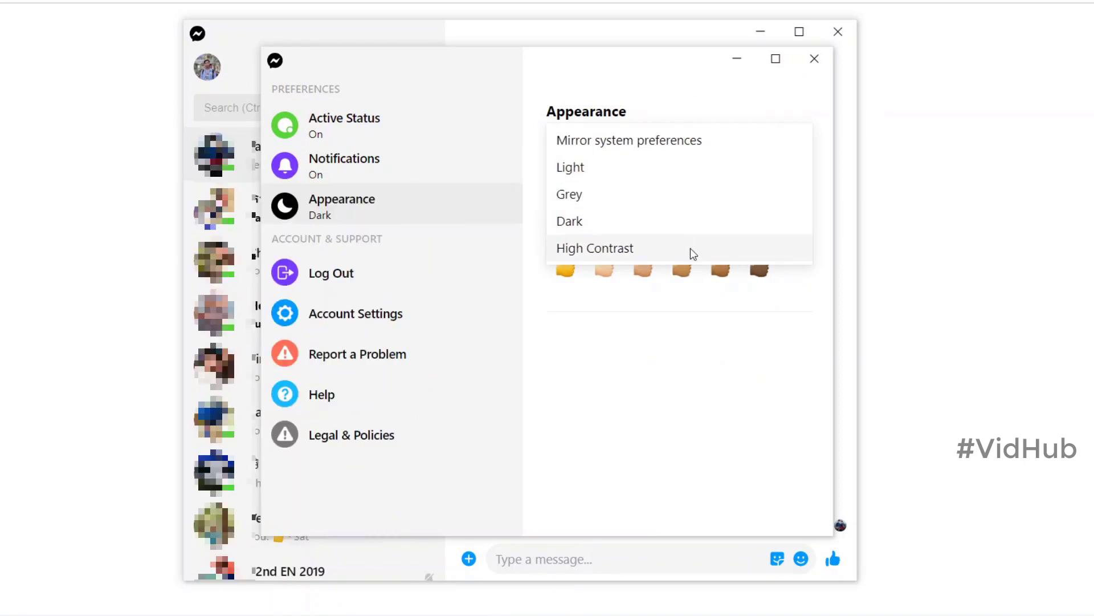
click(595, 248)
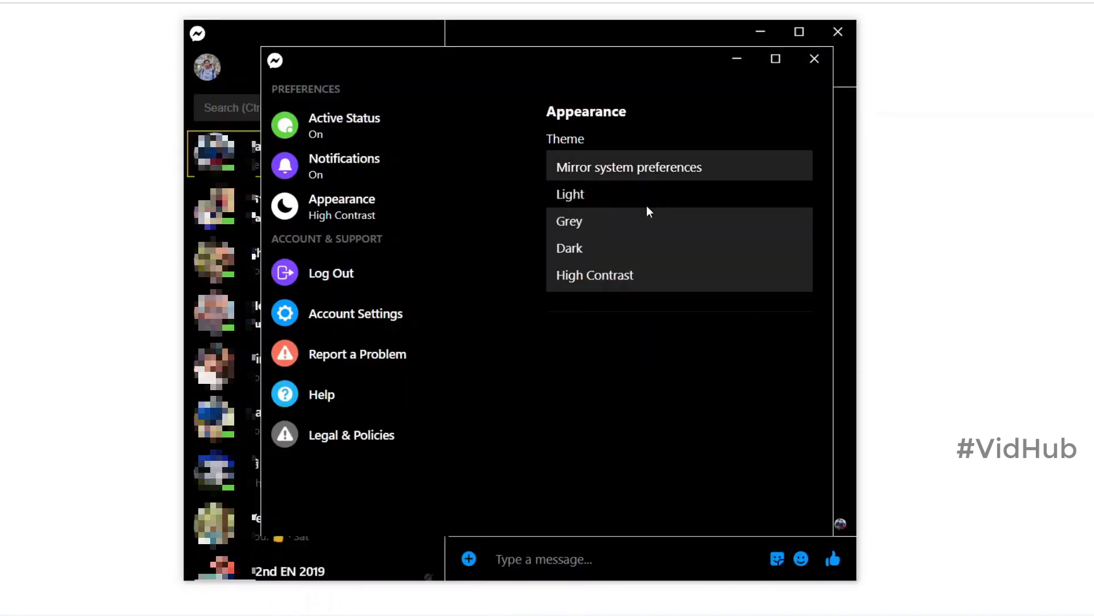
click(570, 248)
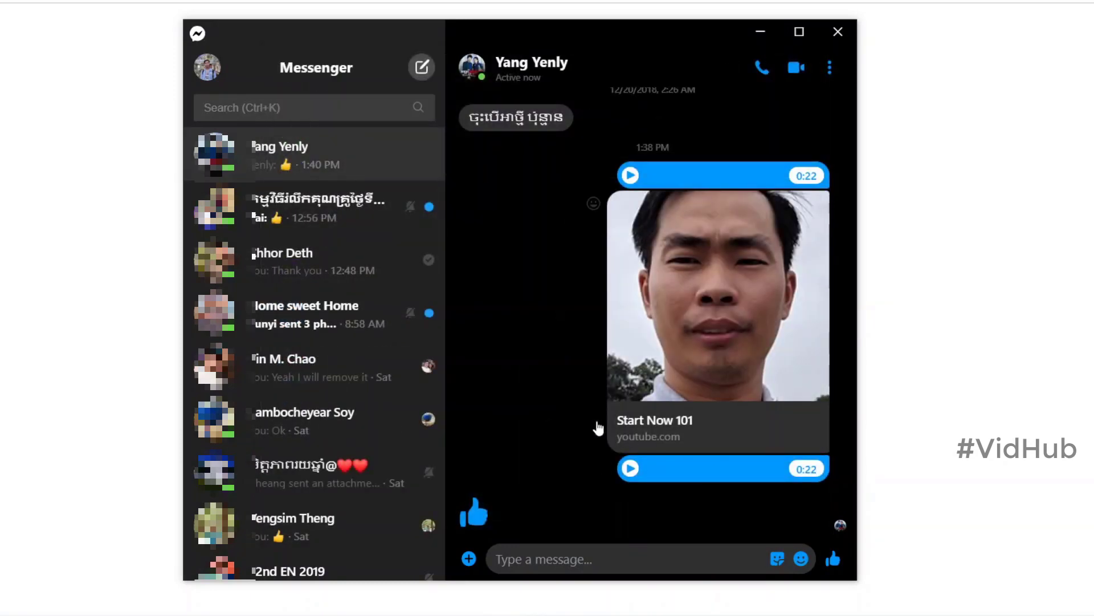
mouse_move(555, 394)
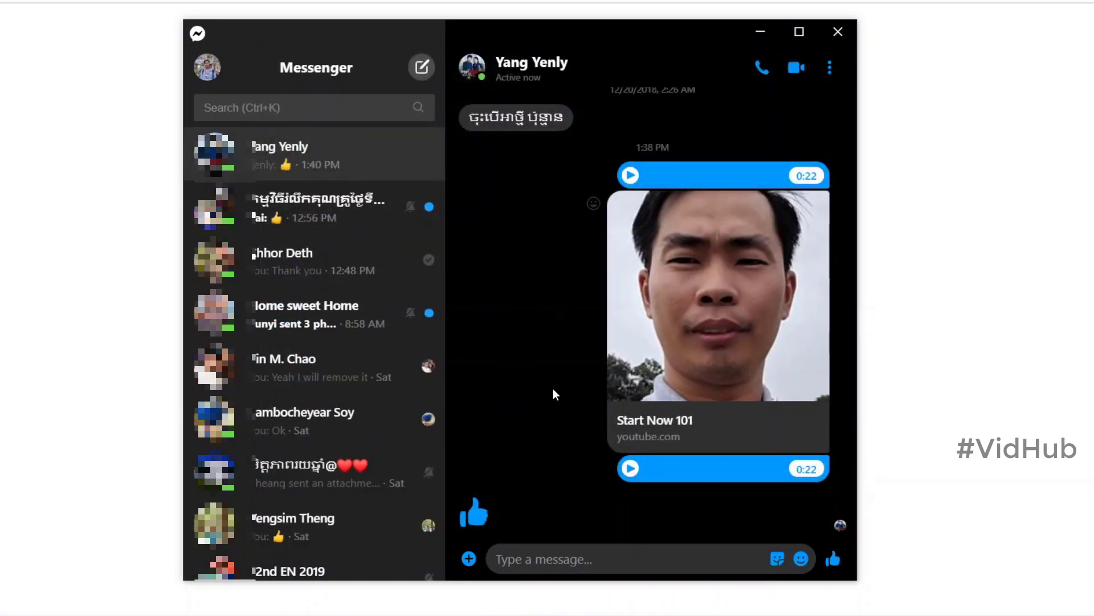